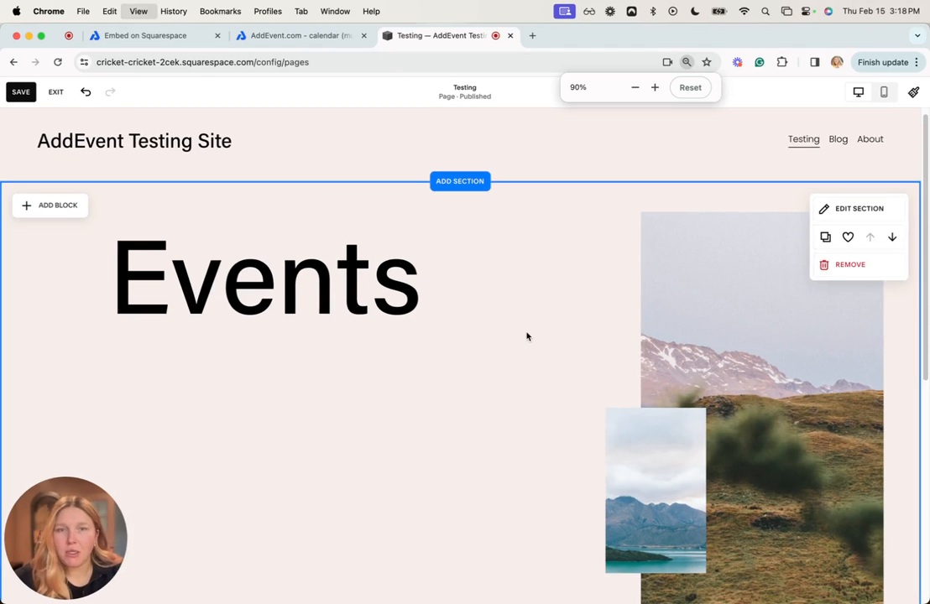
# Go to AddEvent and open the Virtual Learning calendar's Embeddable calendar section
pyautogui.click(634, 87)
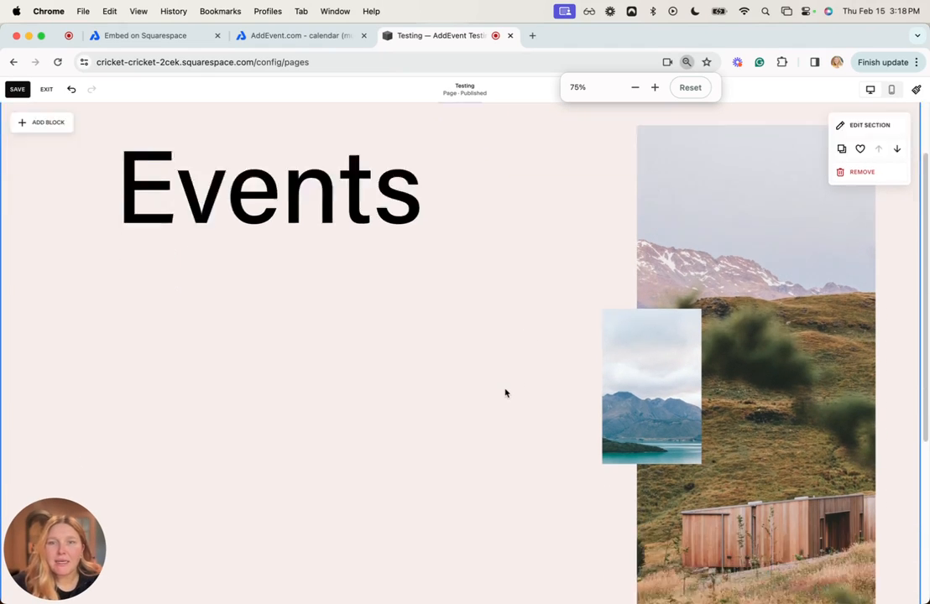
pyautogui.scroll(-3)
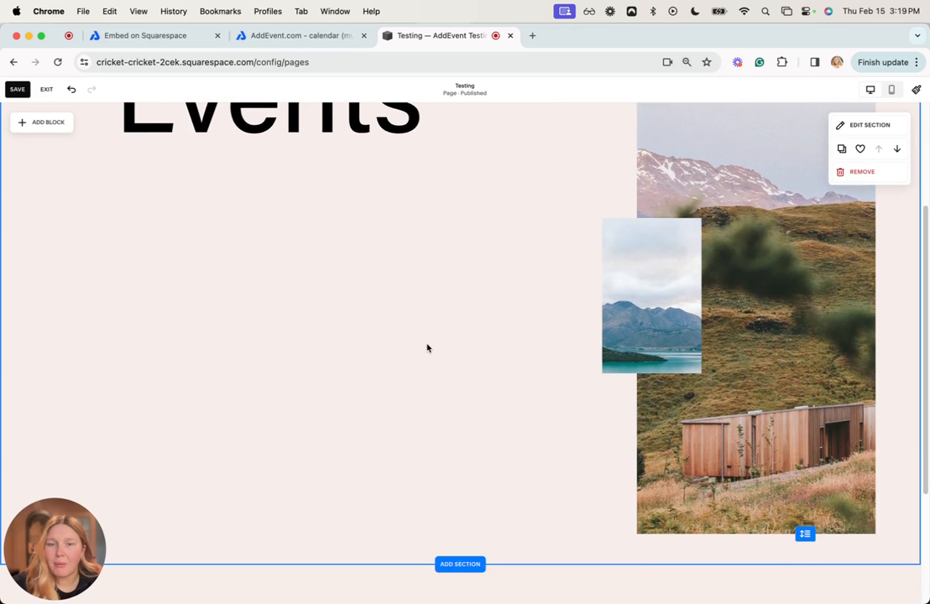
pyautogui.scroll(3)
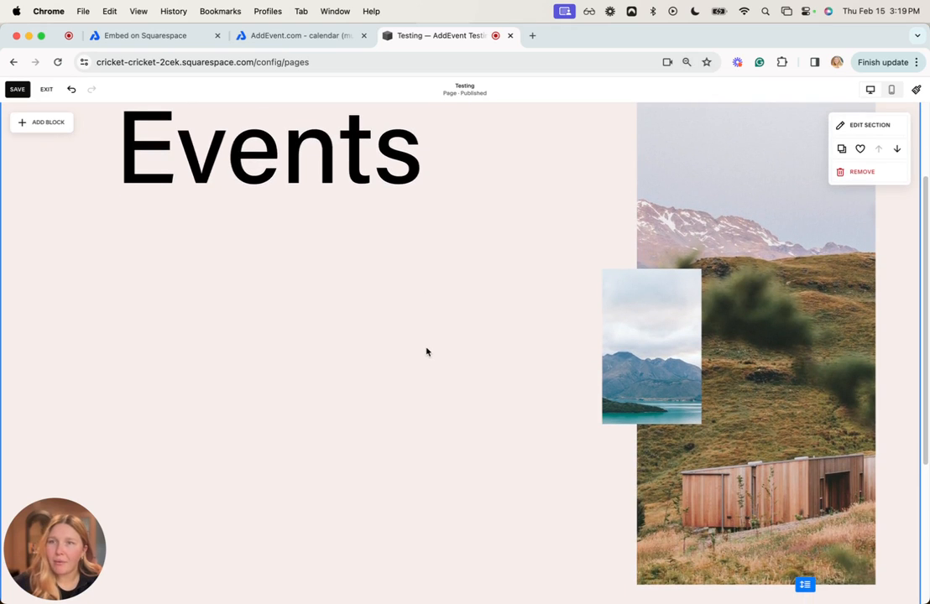
pyautogui.moveTo(332, 179)
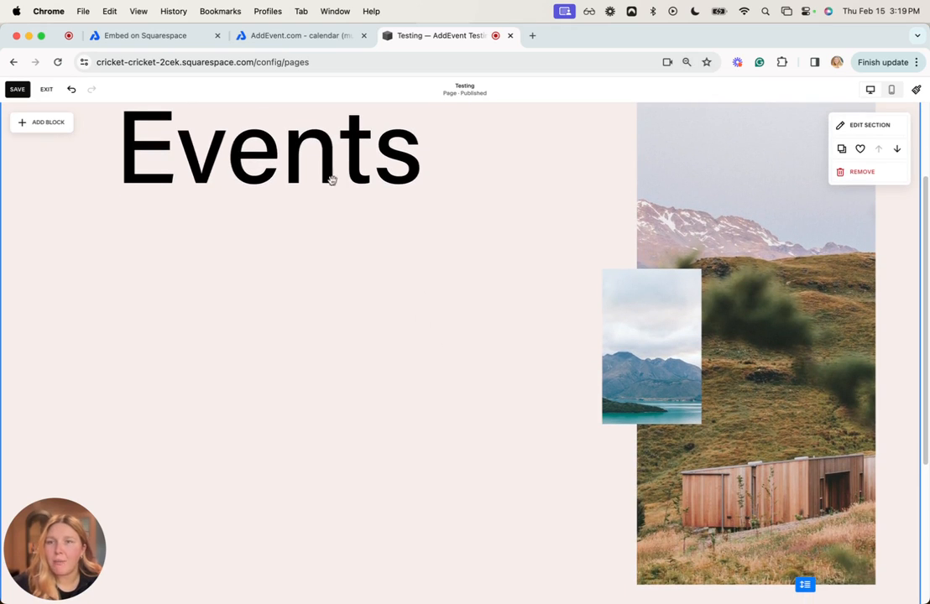
pyautogui.click(300, 35)
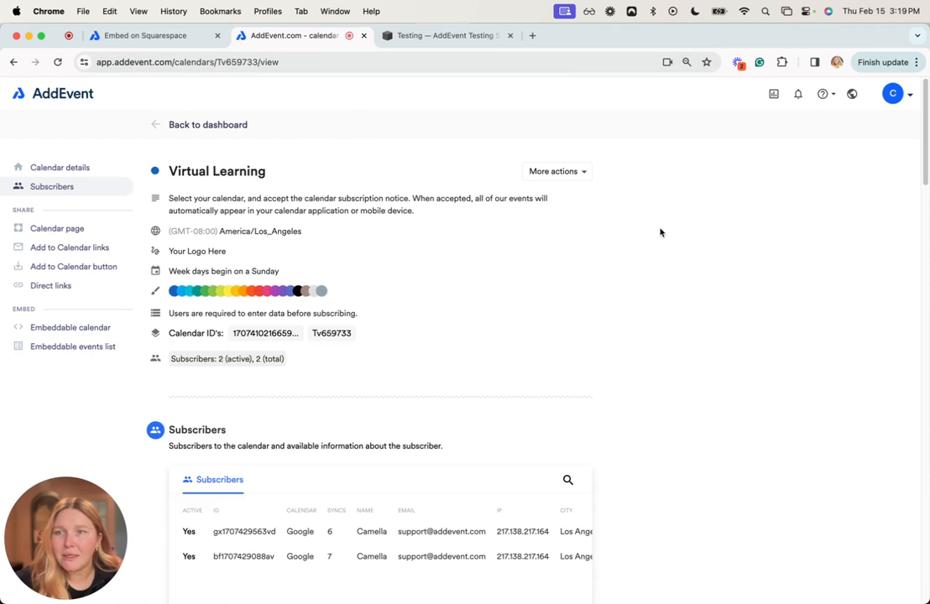
pyautogui.moveTo(222, 142)
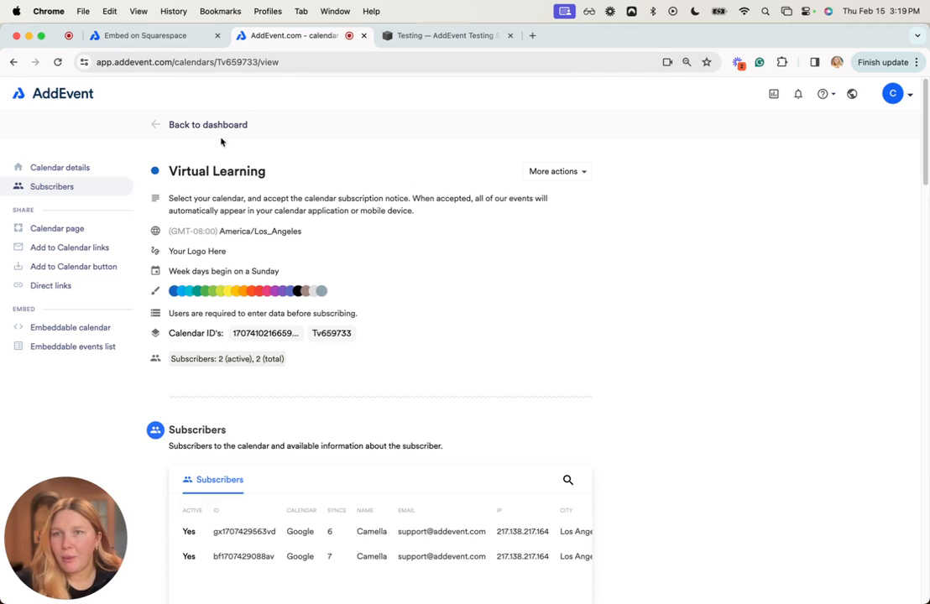
pyautogui.moveTo(133, 313)
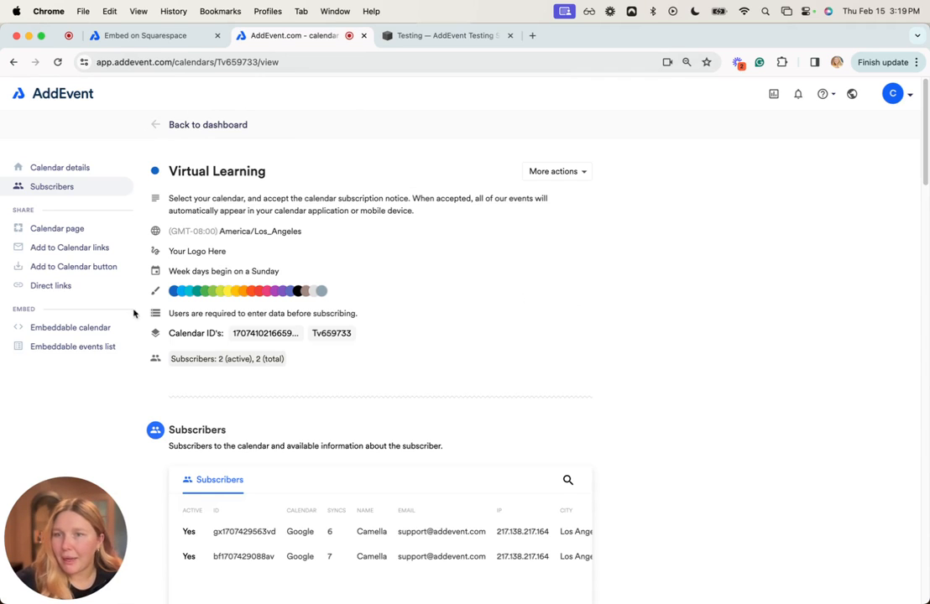
pyautogui.click(71, 328)
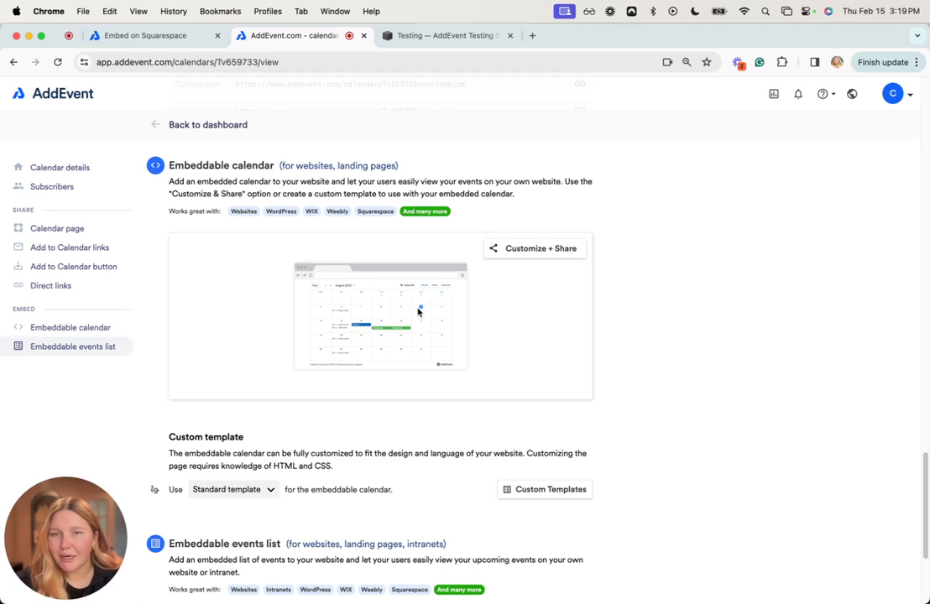
pyautogui.moveTo(518, 248)
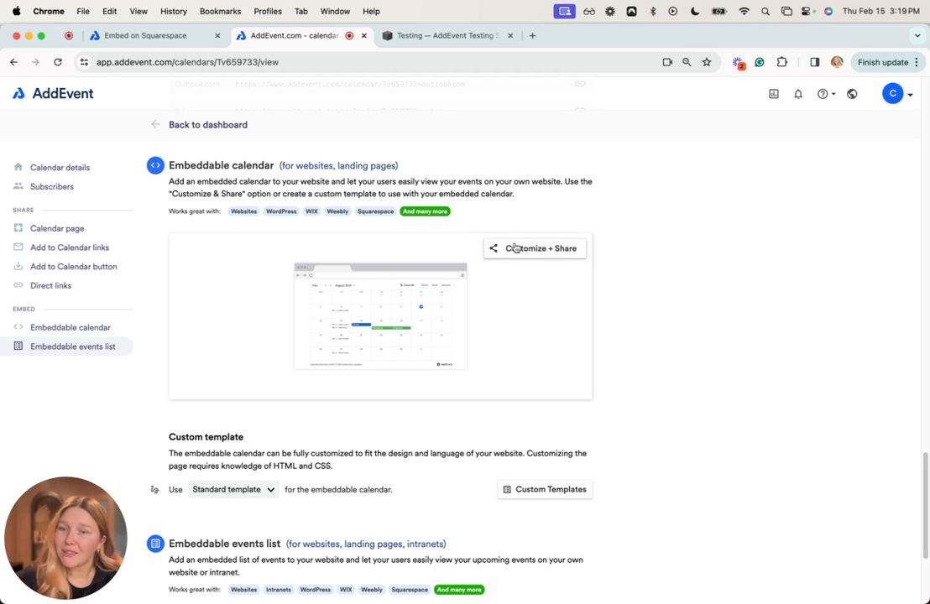
# Customize the embed: turn off Print, preview Week, then keep Month as default view
pyautogui.click(542, 248)
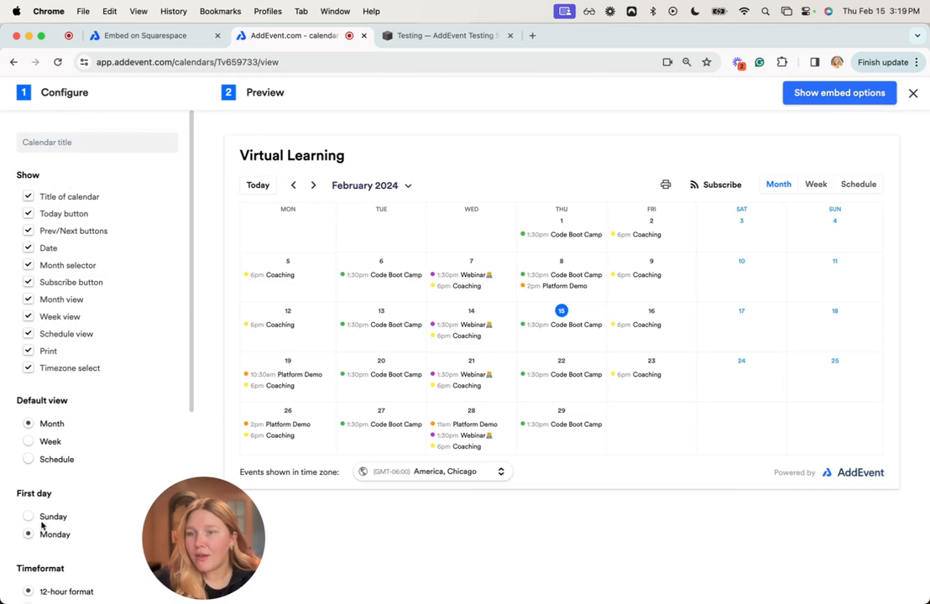
pyautogui.moveTo(69, 461)
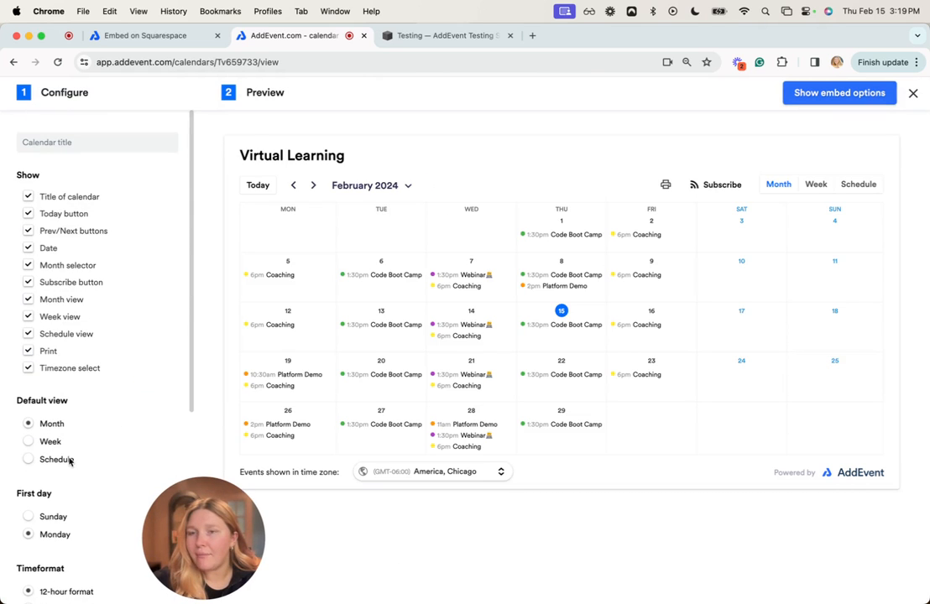
pyautogui.moveTo(342, 456)
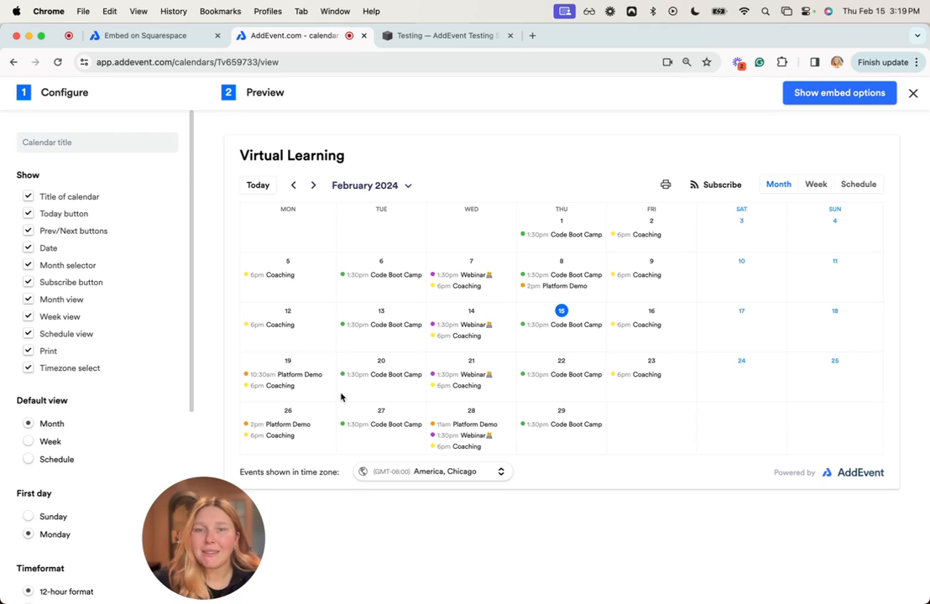
pyautogui.moveTo(88, 378)
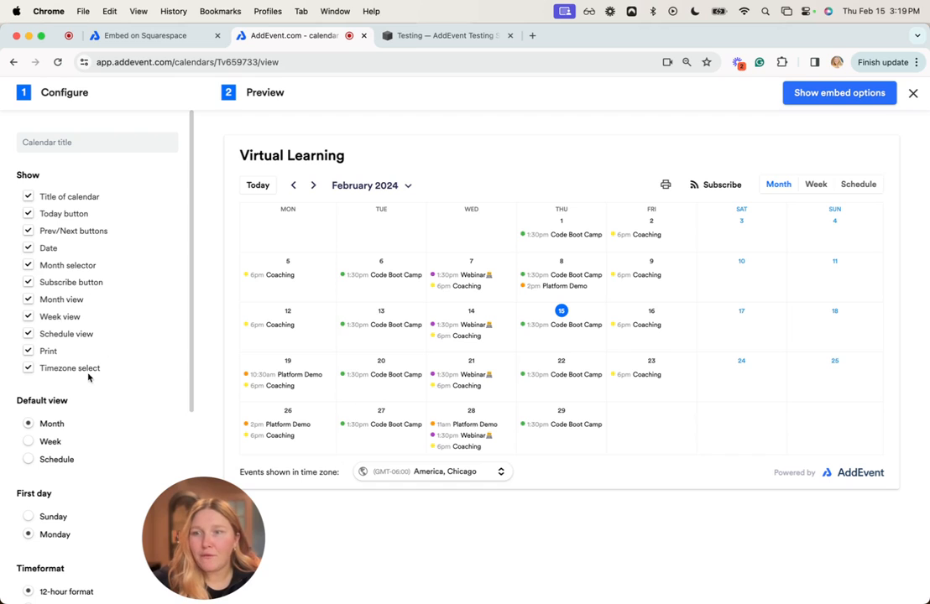
pyautogui.moveTo(30, 351)
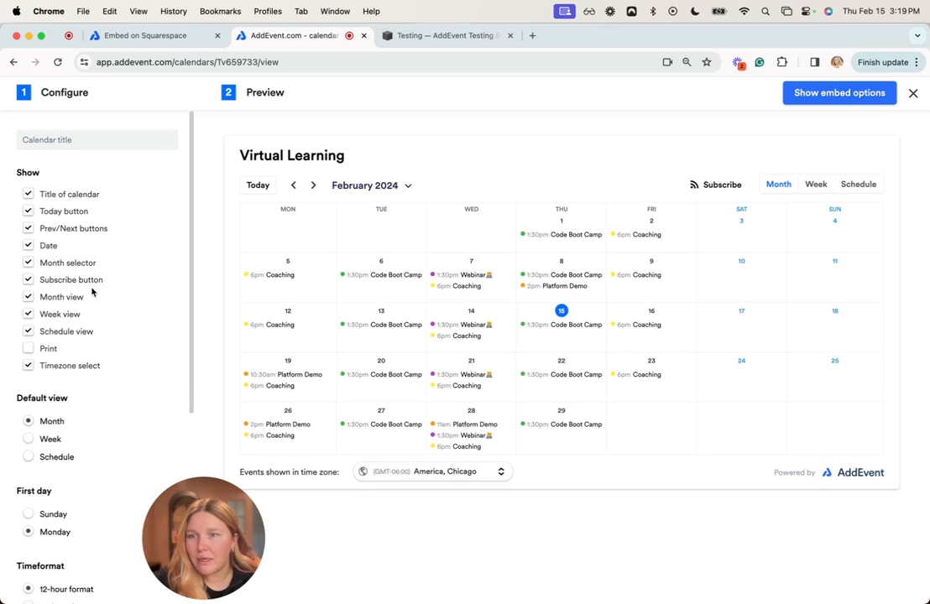
pyautogui.click(28, 439)
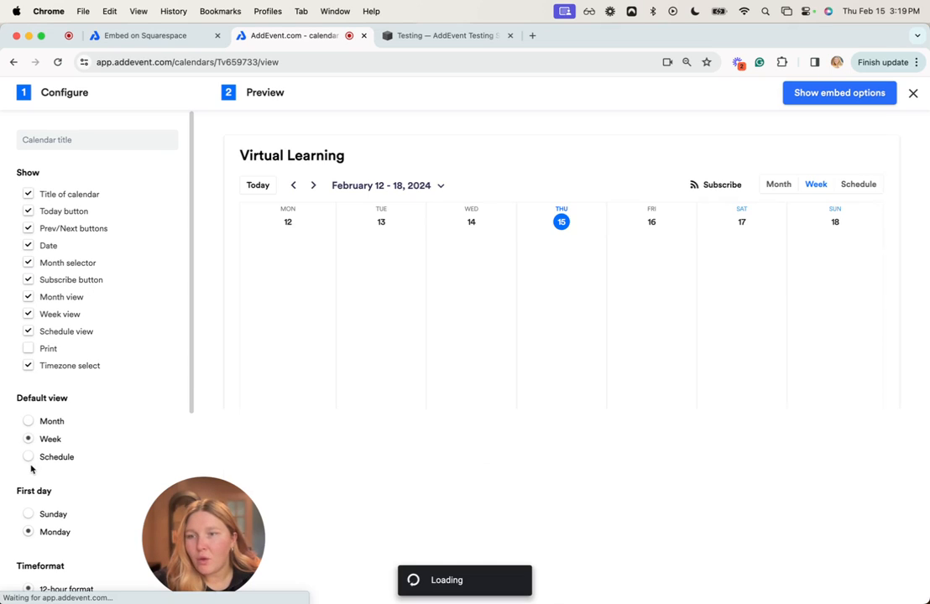
pyautogui.click(29, 456)
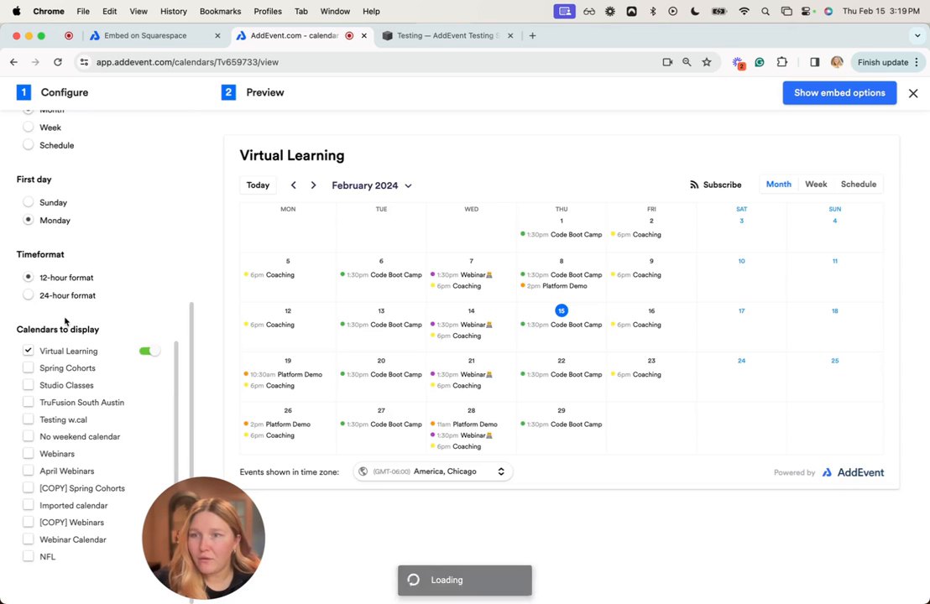
pyautogui.scroll(3)
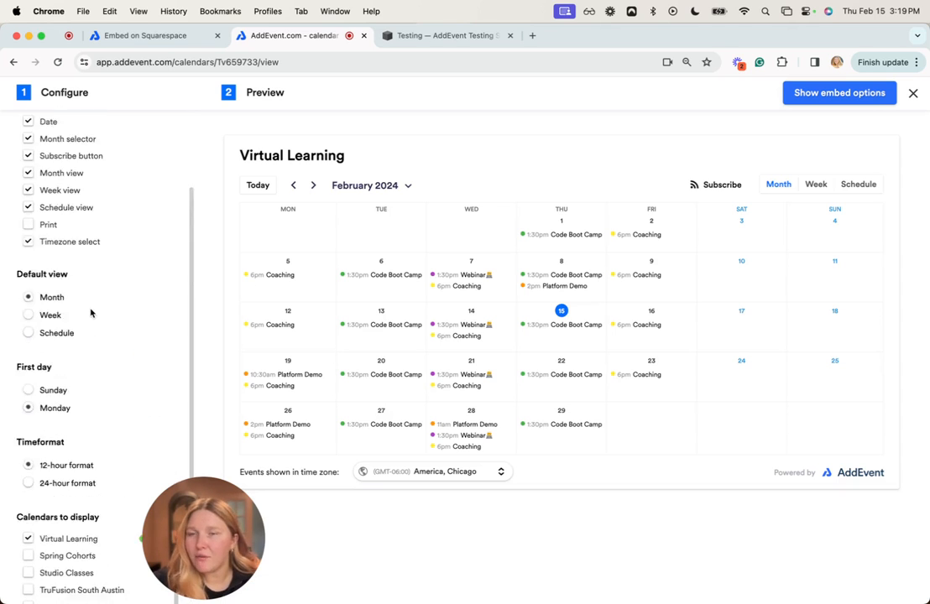
pyautogui.scroll(3)
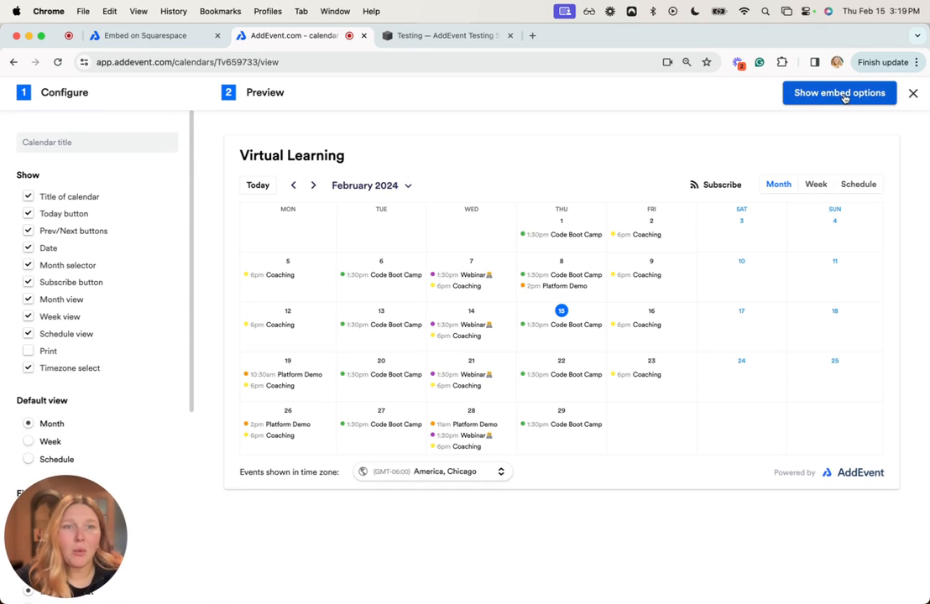
pyautogui.moveTo(830, 104)
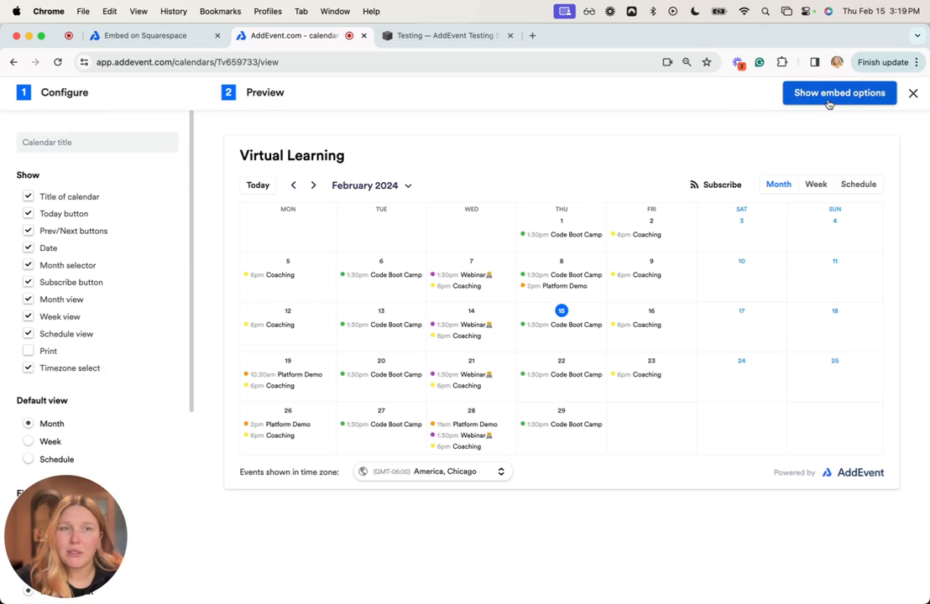
# Copy the default embed code from the embed options and return to the Squarespace editor
pyautogui.click(839, 93)
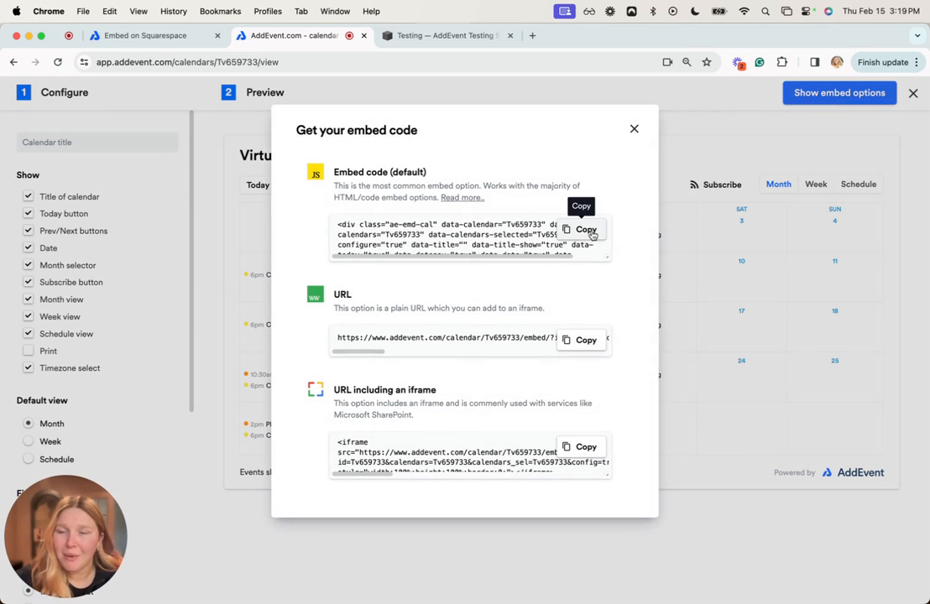
pyautogui.click(586, 230)
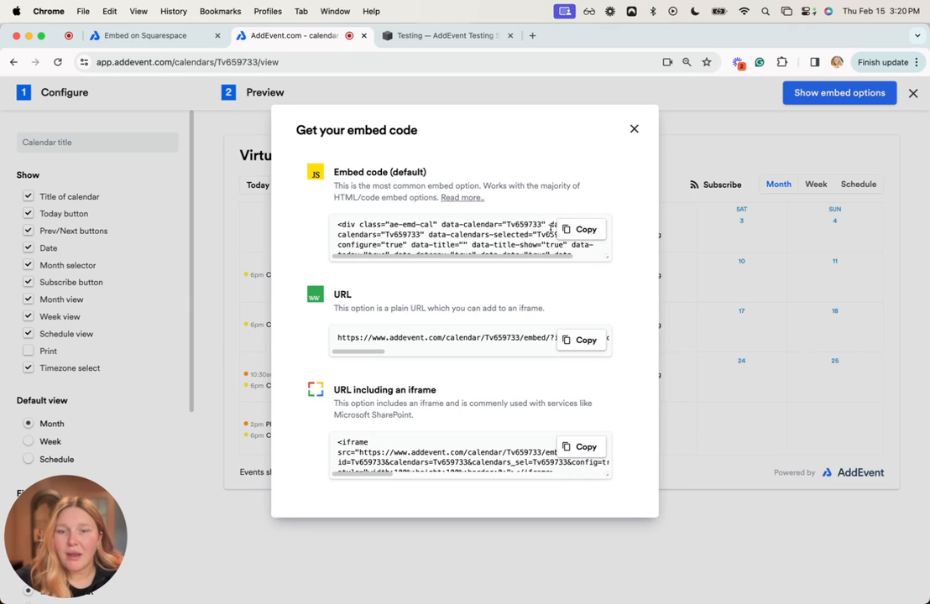
pyautogui.click(447, 35)
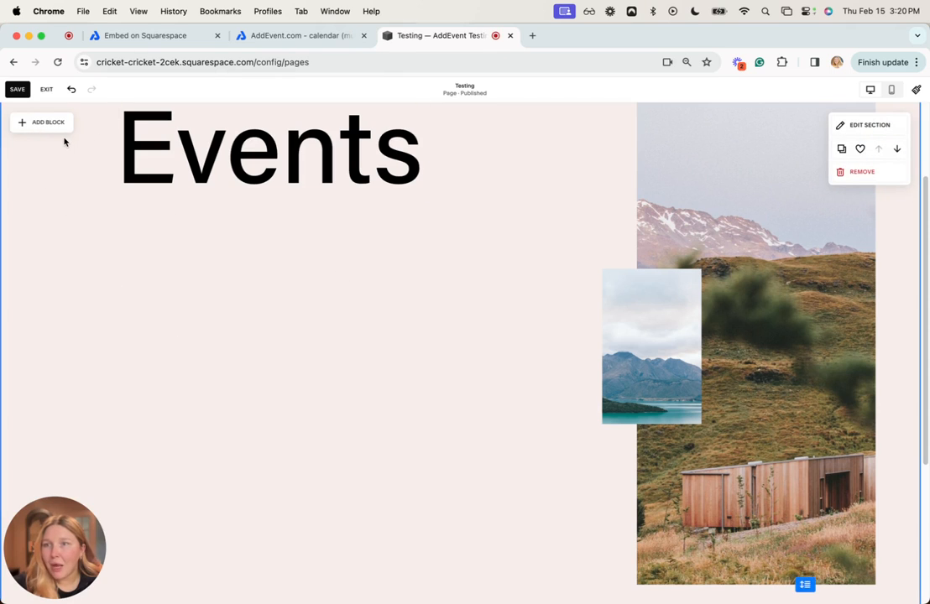
pyautogui.moveTo(48, 122)
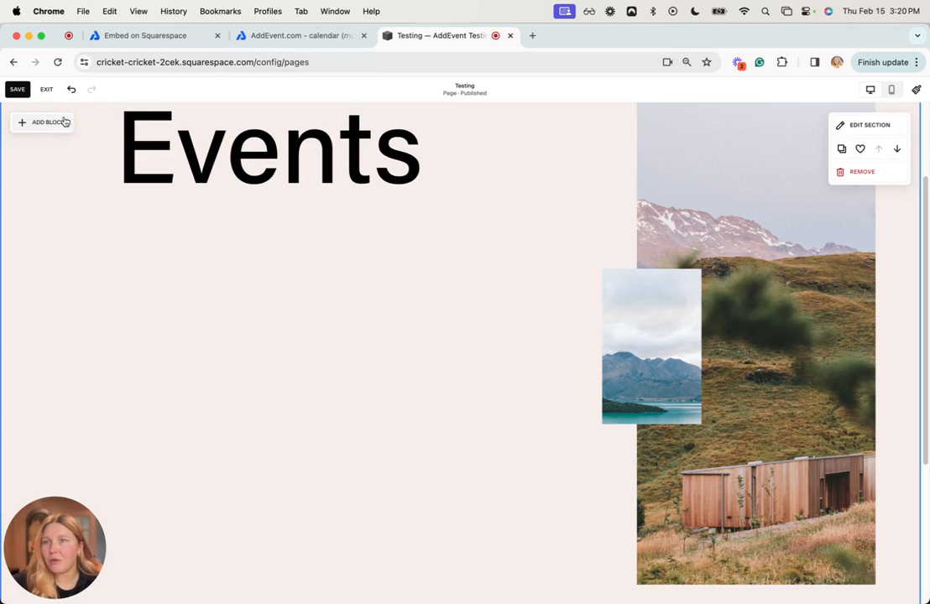
# Add an Embed block below the Events heading set to Code Snippet, with code entry open
pyautogui.click(43, 122)
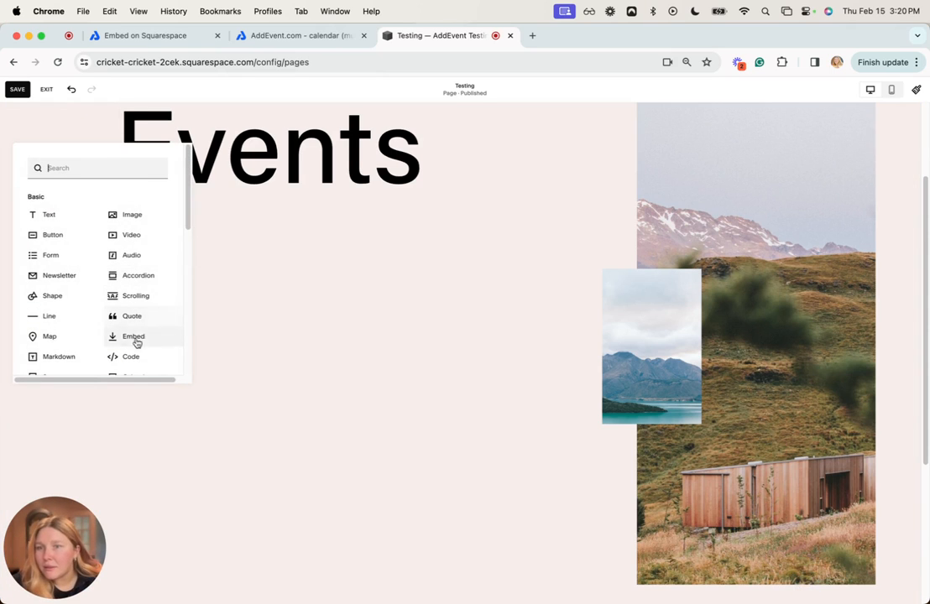
pyautogui.click(132, 336)
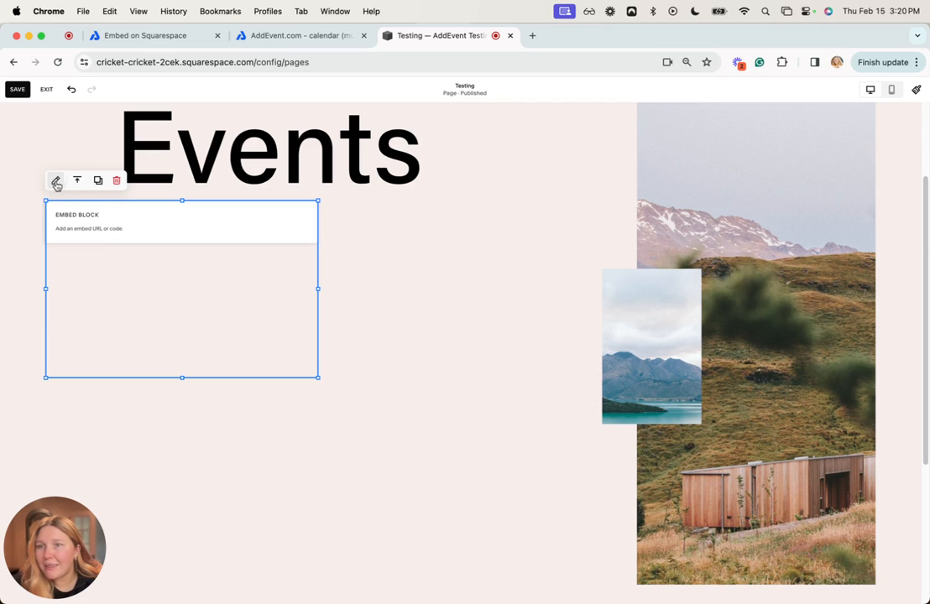
pyautogui.click(56, 181)
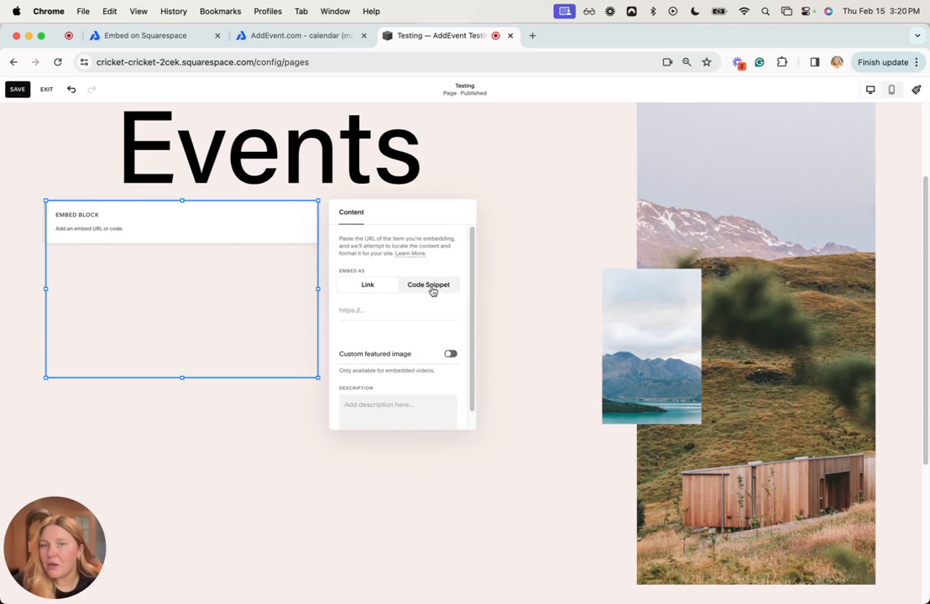
pyautogui.click(429, 285)
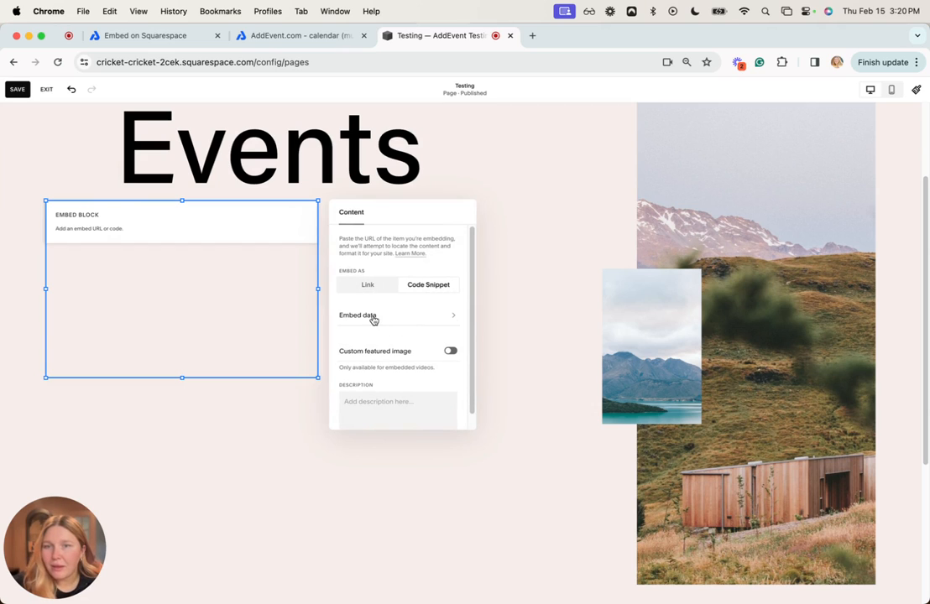
pyautogui.click(358, 315)
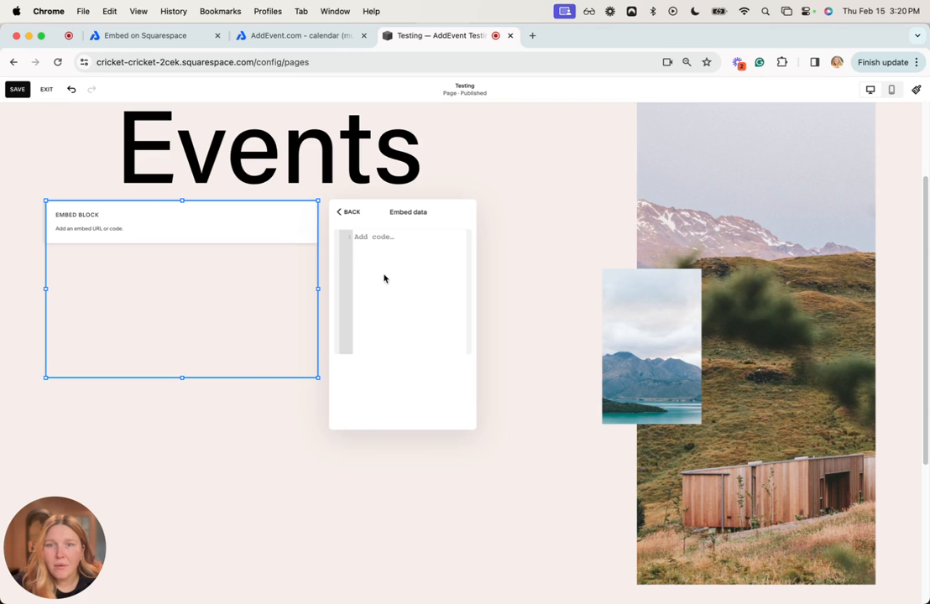
pyautogui.moveTo(416, 369)
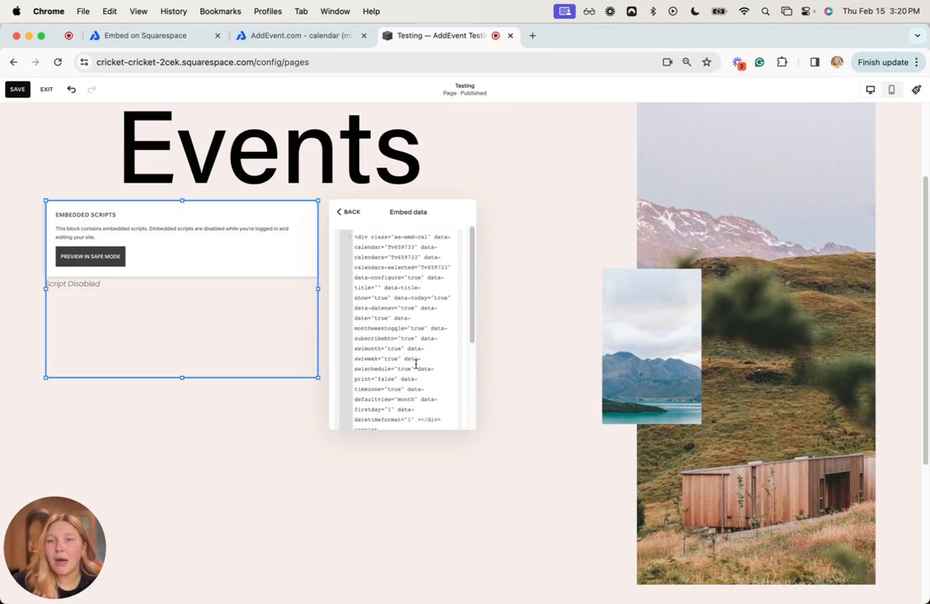
pyautogui.moveTo(143, 235)
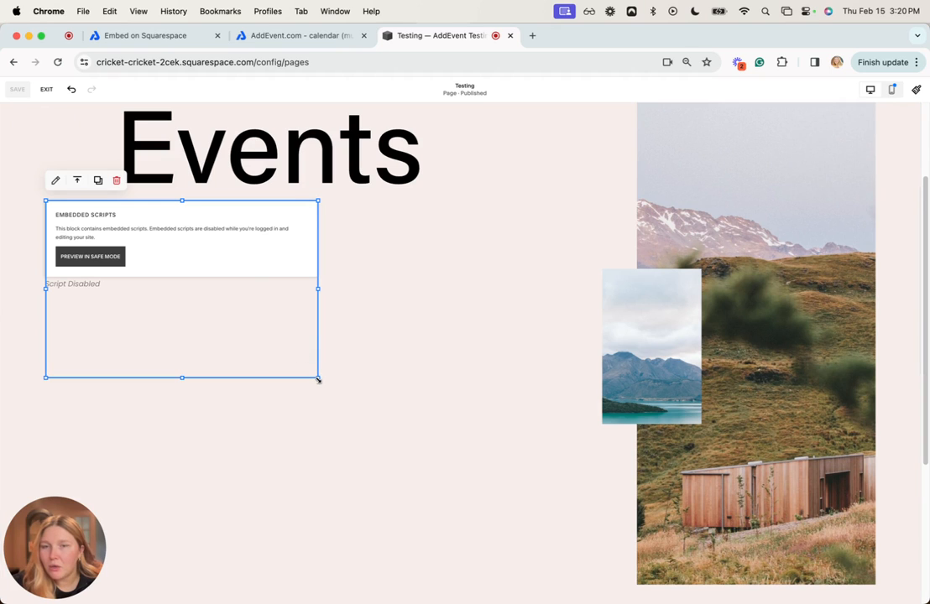
# Drag the embed block much wider and taller beside the images, then save the page
pyautogui.moveTo(317, 378); pyautogui.dragTo(558, 537)
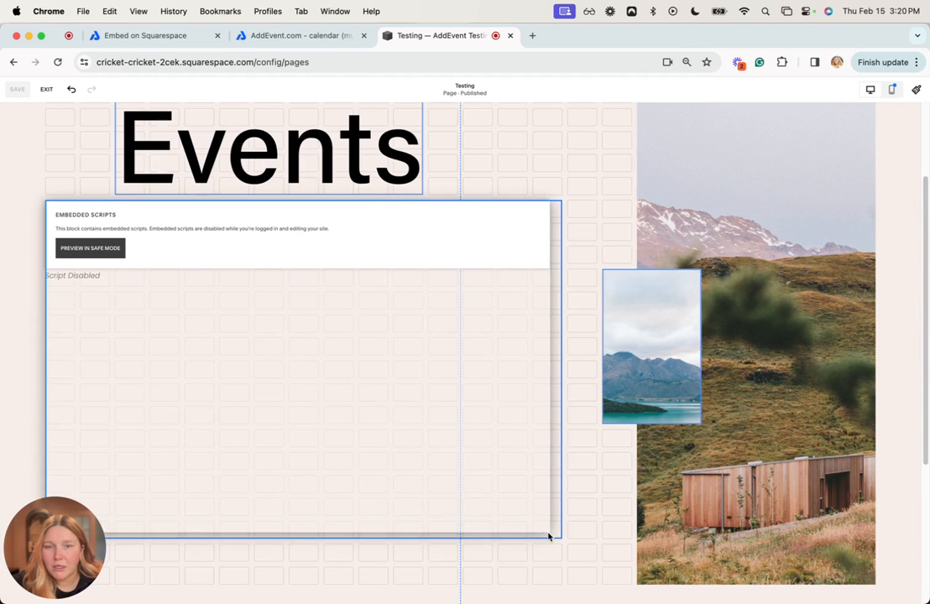
pyautogui.click(303, 377)
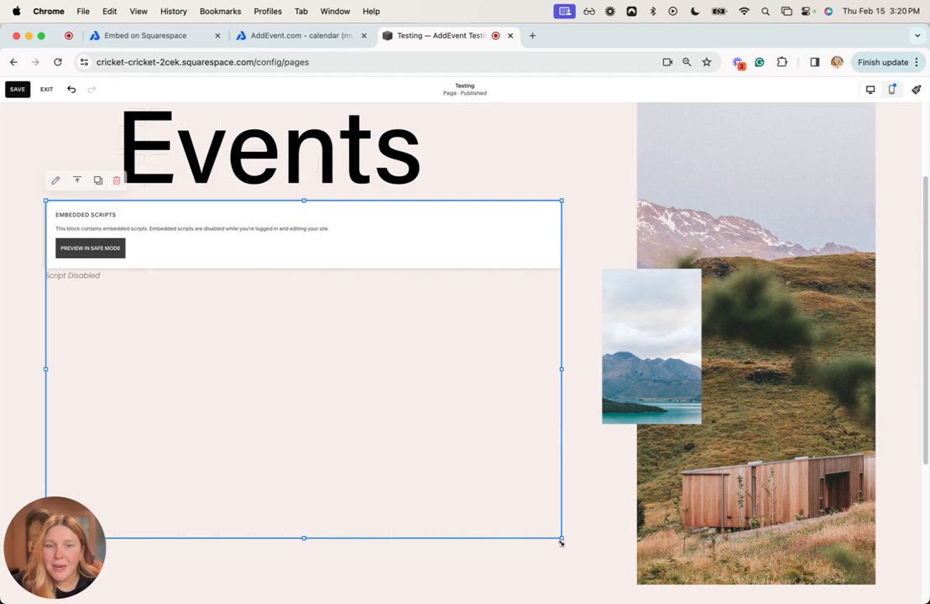
pyautogui.moveTo(481, 377)
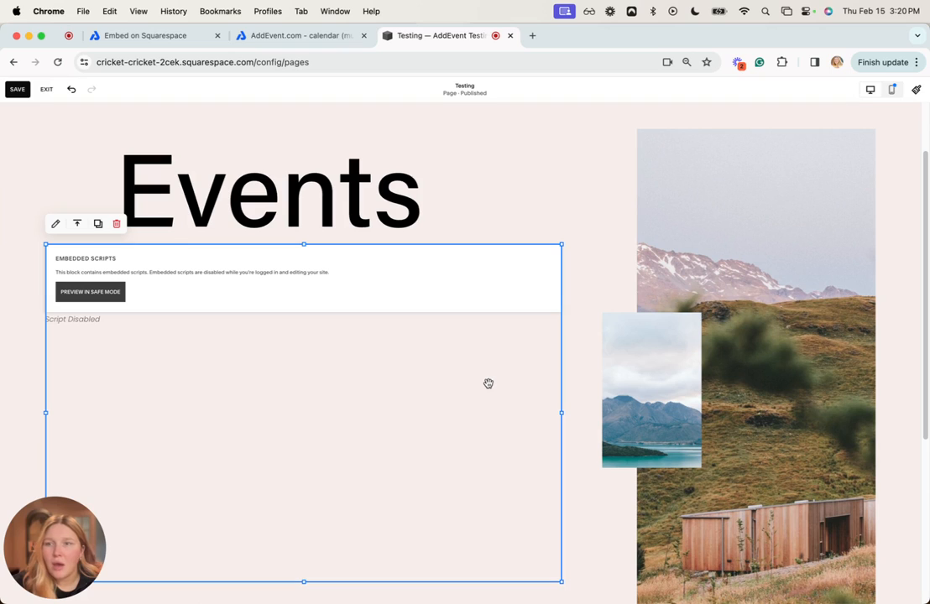
pyautogui.moveTo(488, 373)
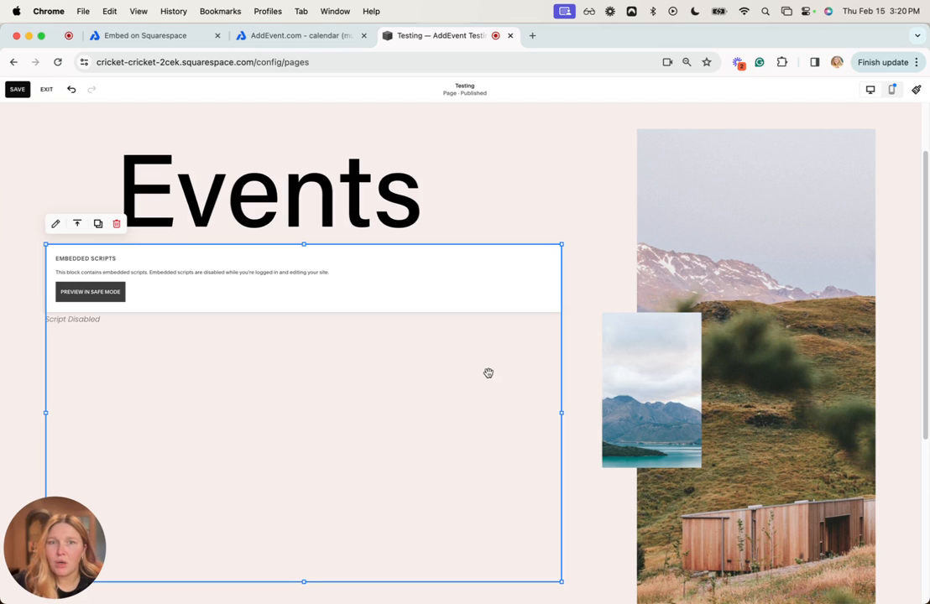
pyautogui.moveTo(513, 391)
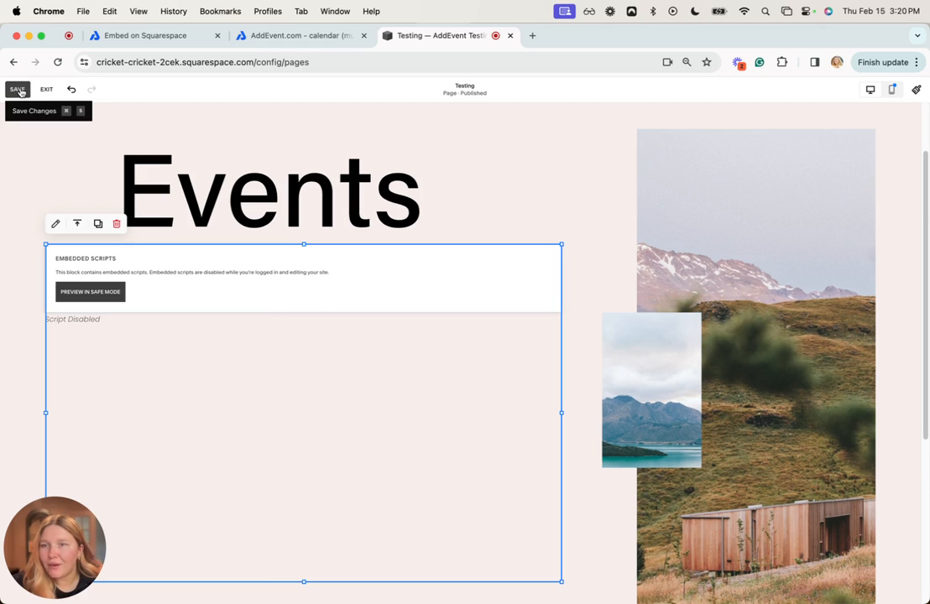
pyautogui.click(17, 89)
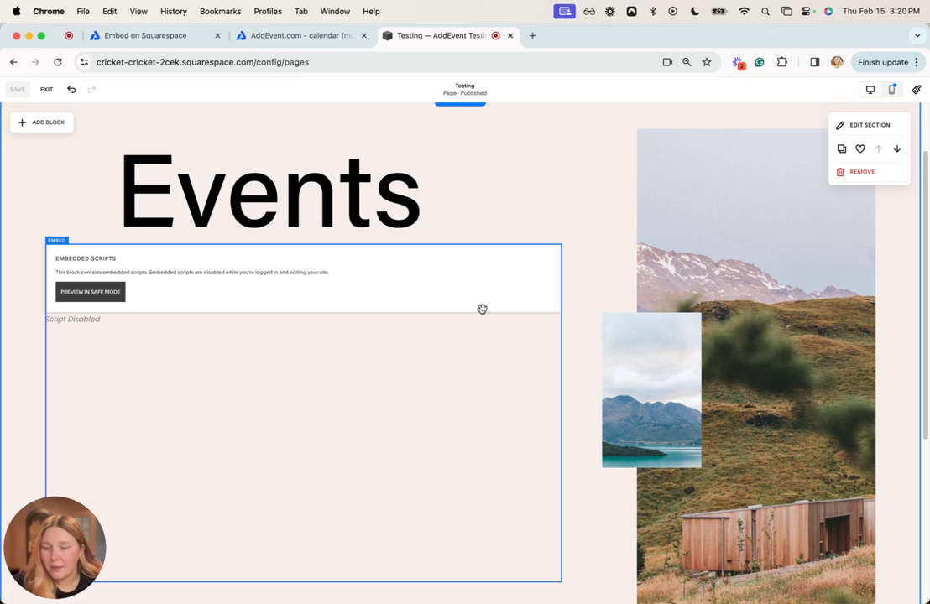
pyautogui.moveTo(469, 287)
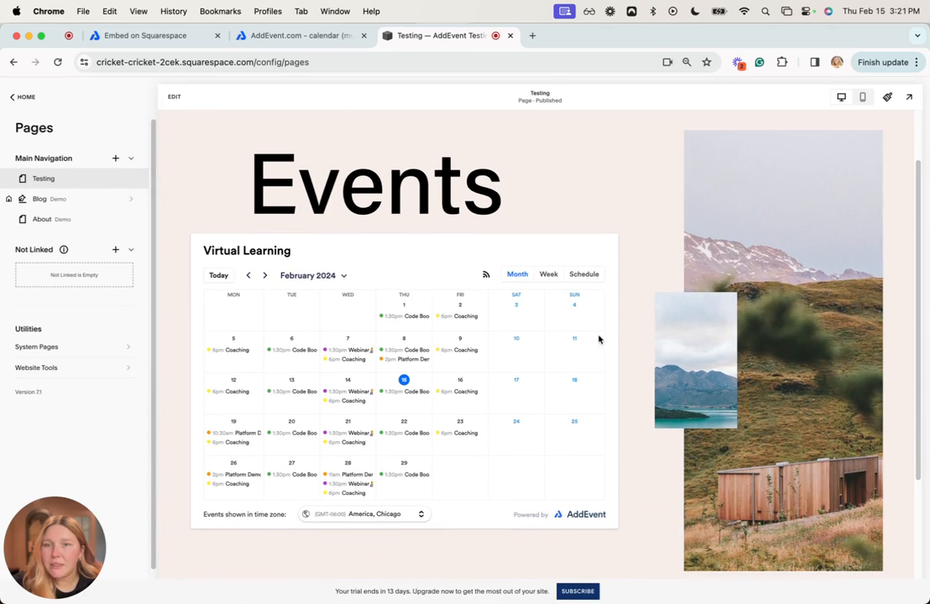
pyautogui.moveTo(567, 462)
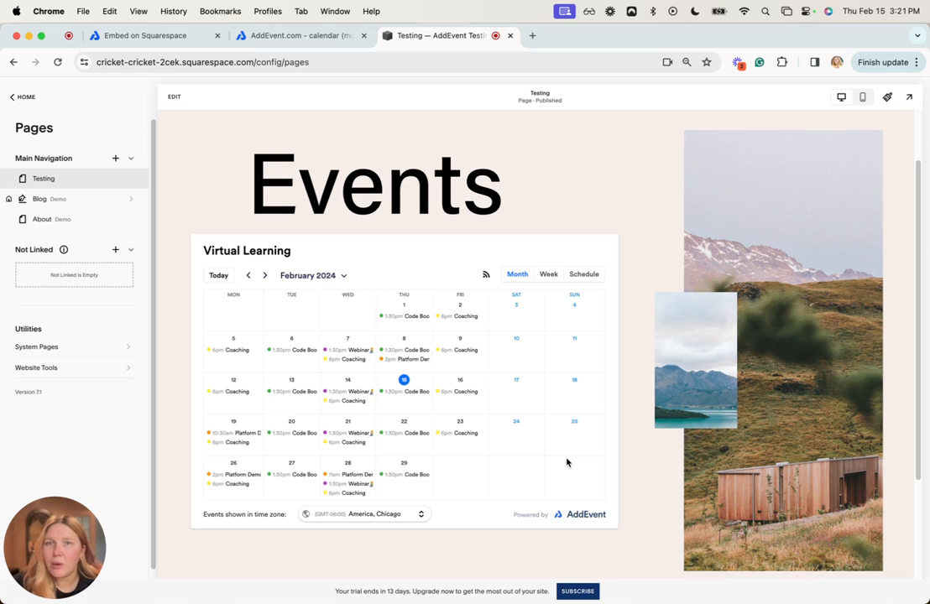
pyautogui.moveTo(432, 404)
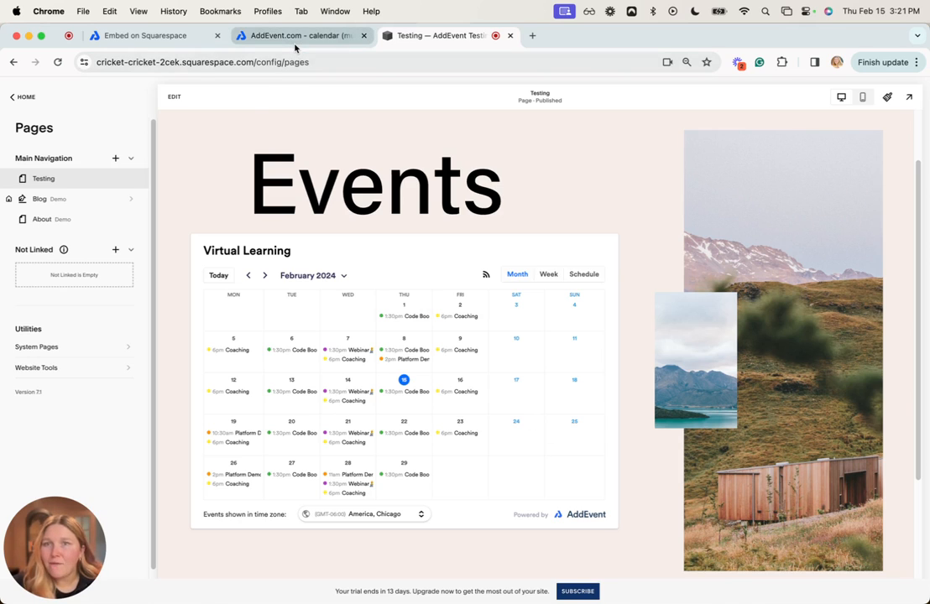
# Switch to the AddEvent 'Embed on Squarespace' help doc tab
pyautogui.click(143, 35)
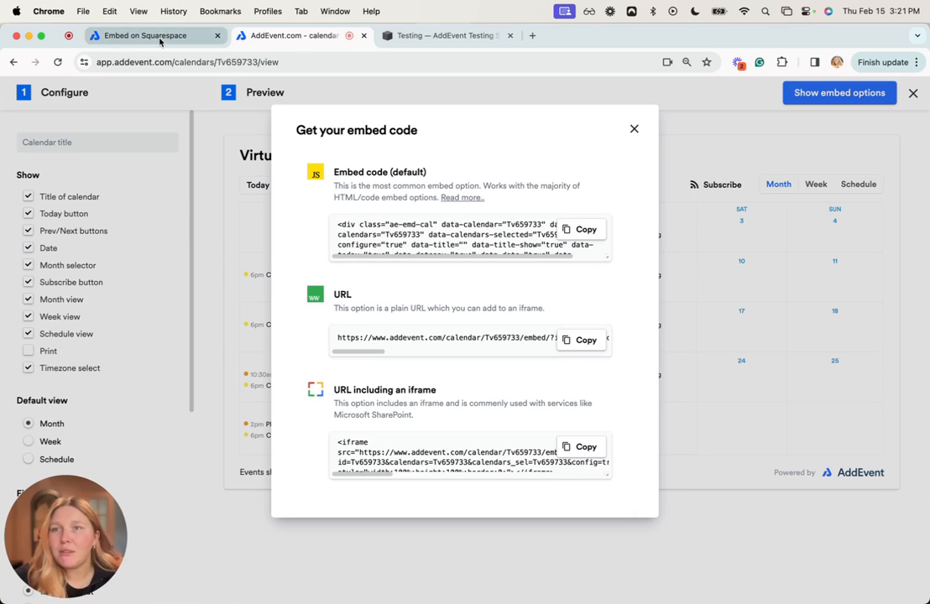
pyautogui.moveTo(143, 35)
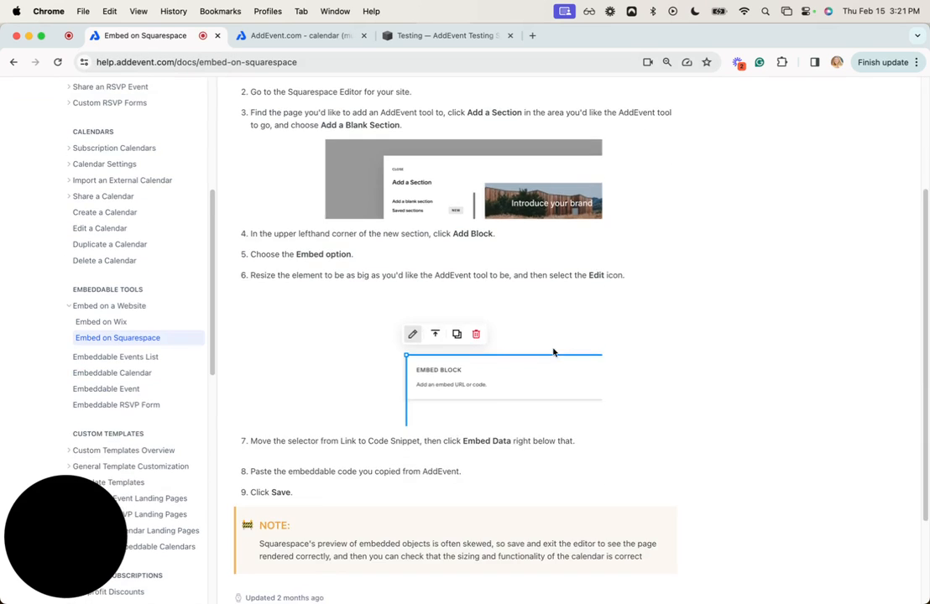
# Scroll back to the top of the Embed on Squarespace guide
pyautogui.scroll(3)
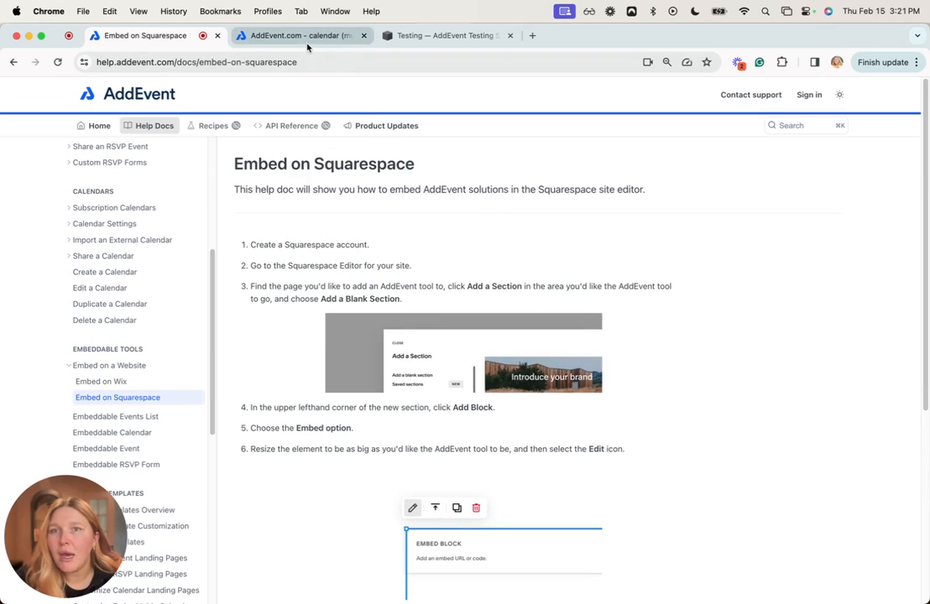
pyautogui.moveTo(302, 35)
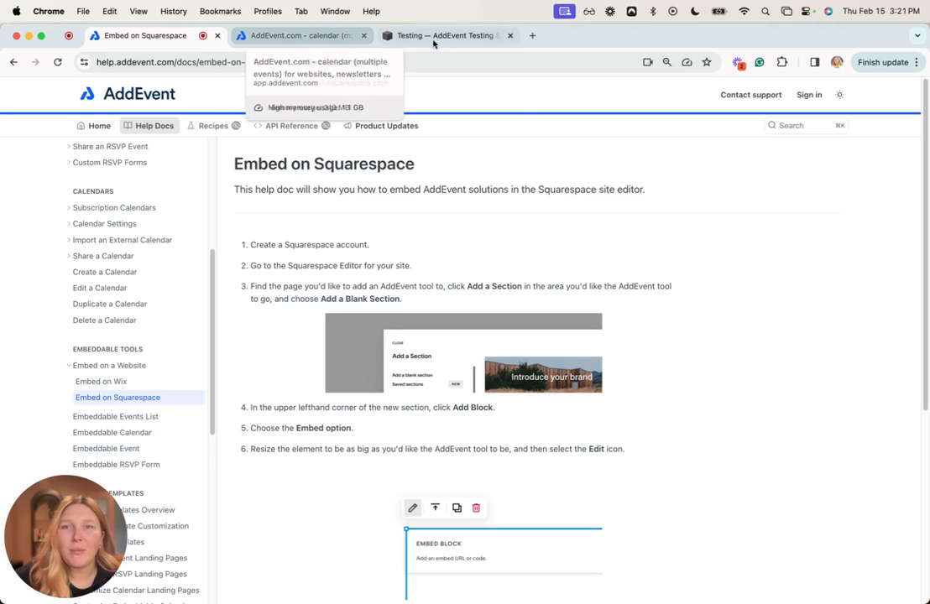
pyautogui.moveTo(591, 167)
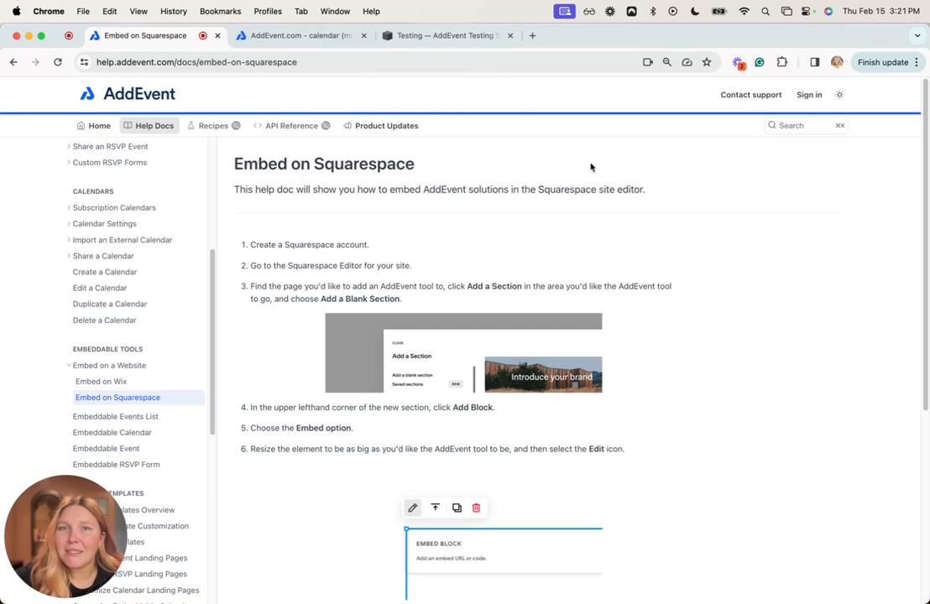
pyautogui.moveTo(655, 99)
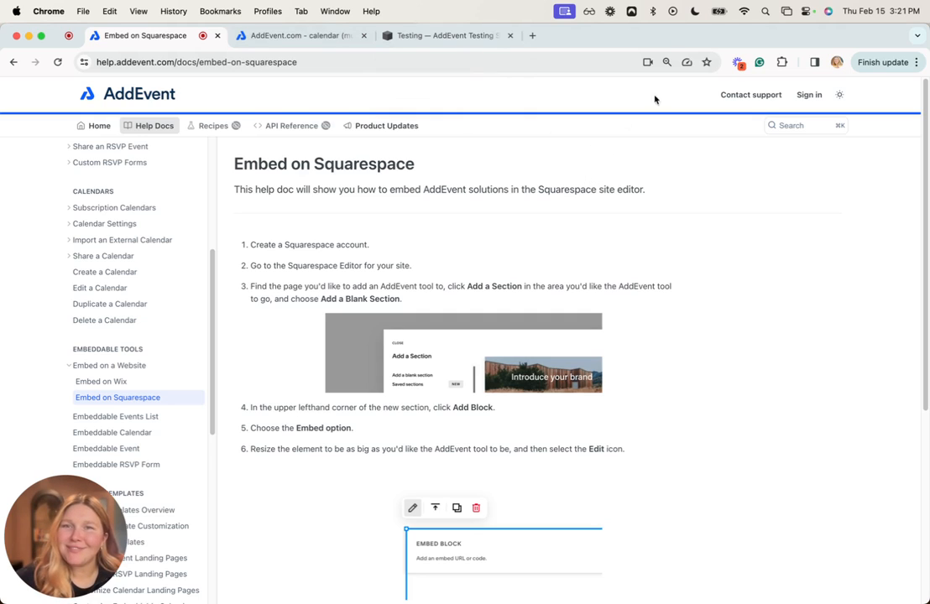